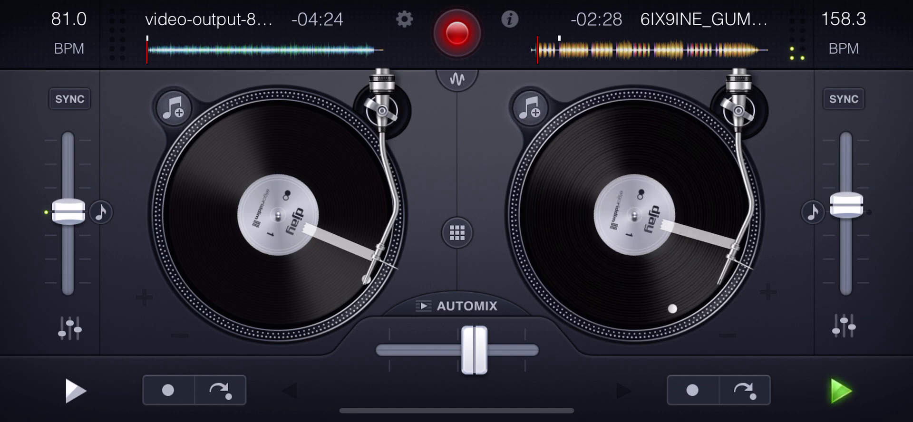
Start the left deck playing alongside the right, then bring up its EQ and gain mixer panel.
click(74, 390)
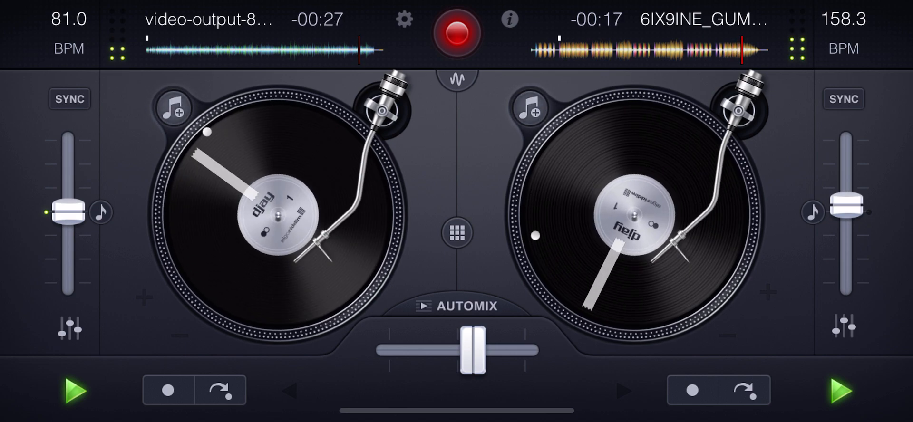
click(68, 333)
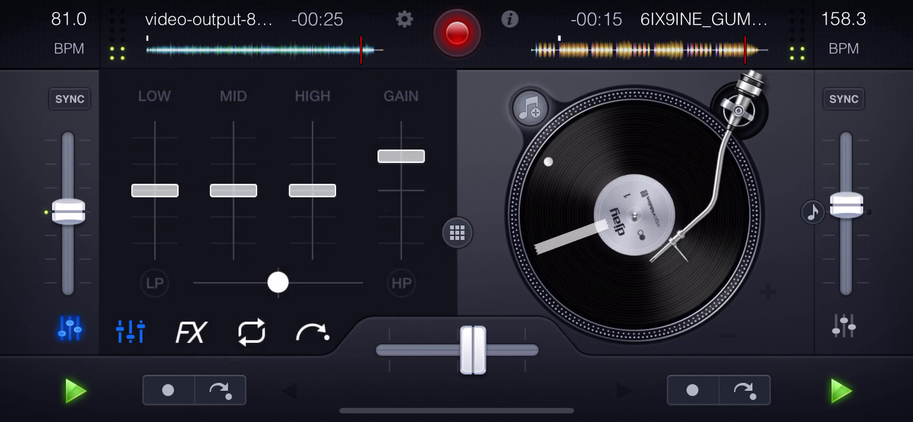